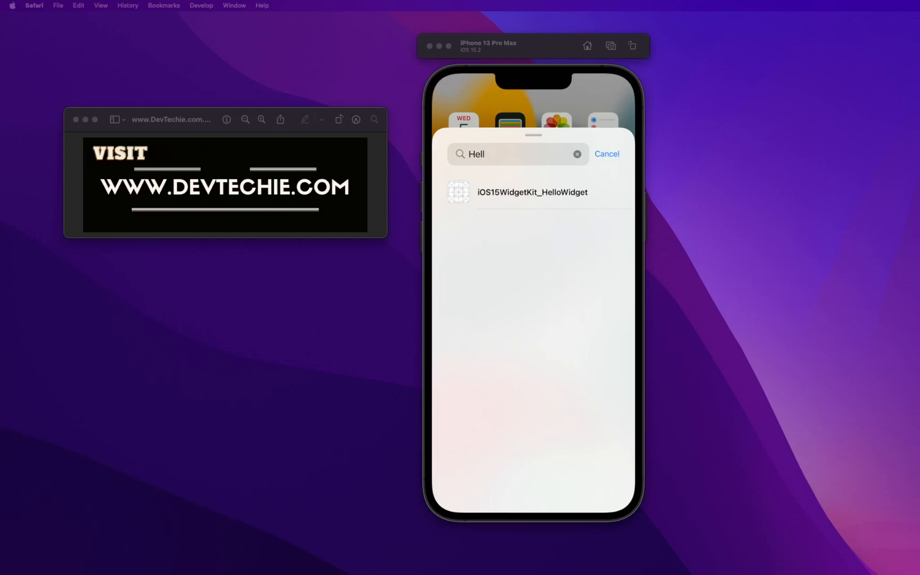
mouse_move(378, 404)
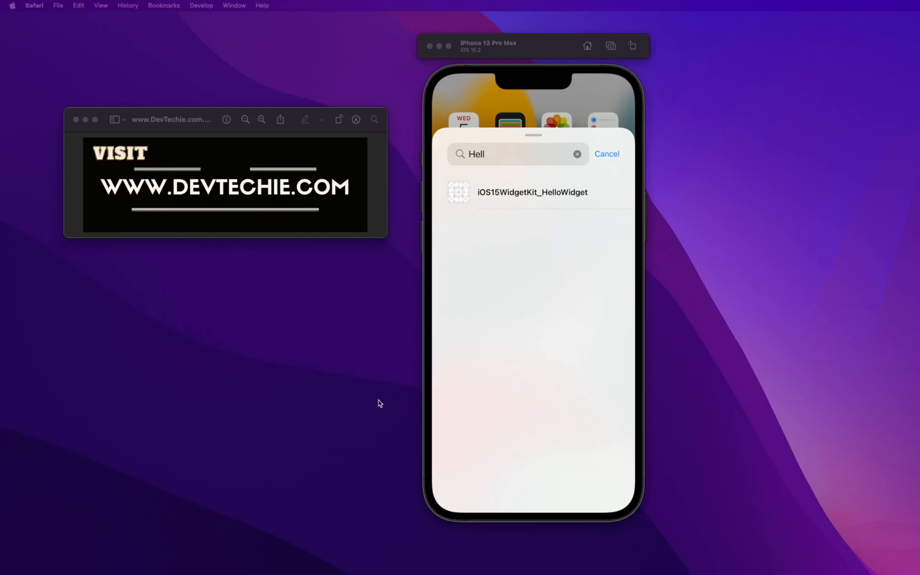
mouse_move(520, 204)
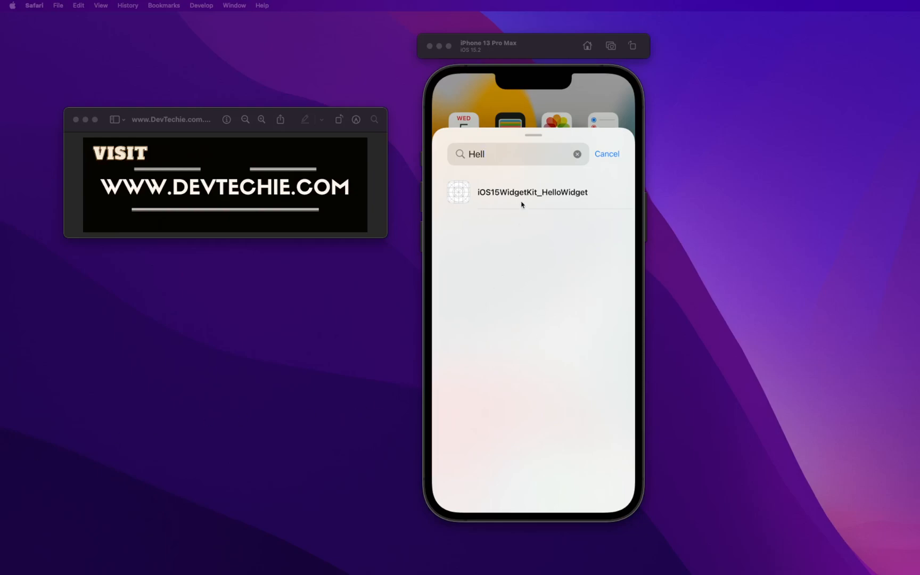
mouse_move(544, 202)
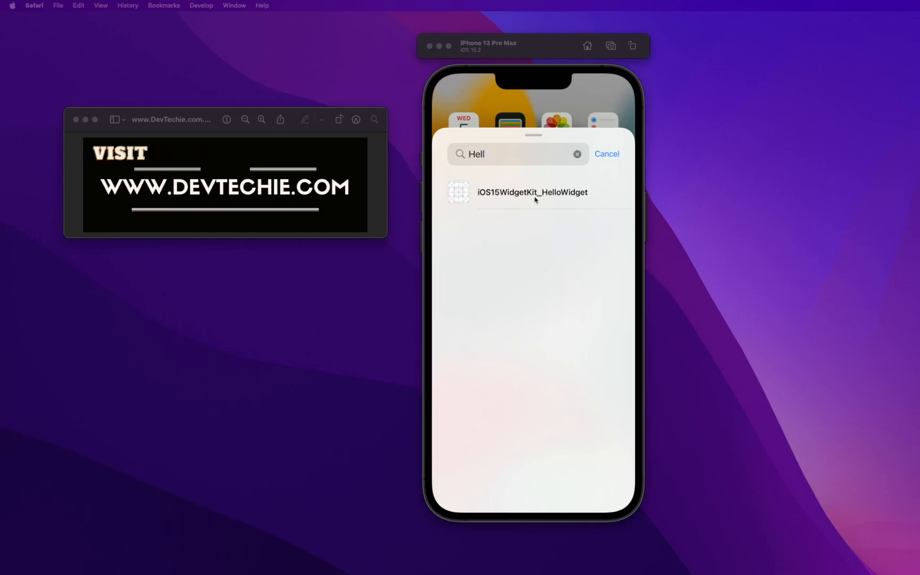
mouse_move(515, 207)
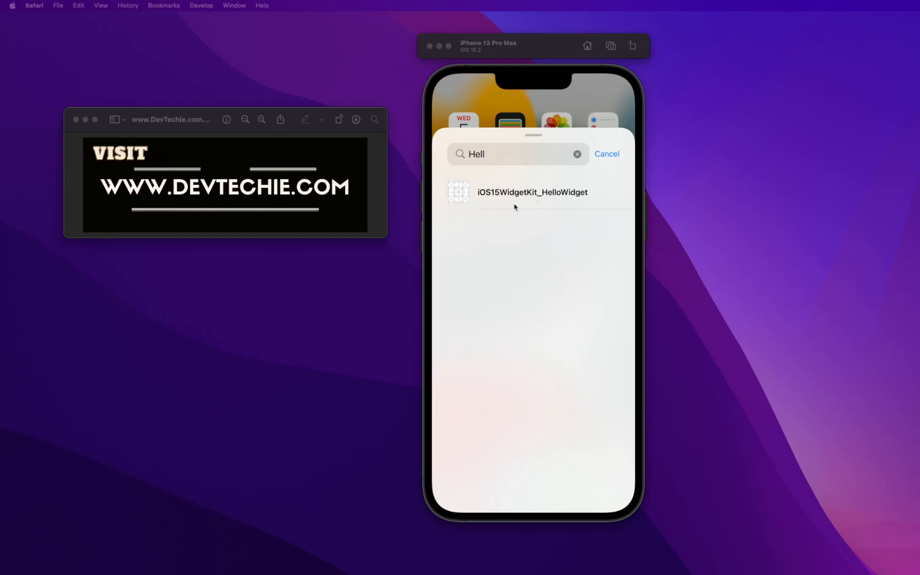
- Open the iOS15WidgetKit_HelloWidget widget gallery from the search results
click(532, 192)
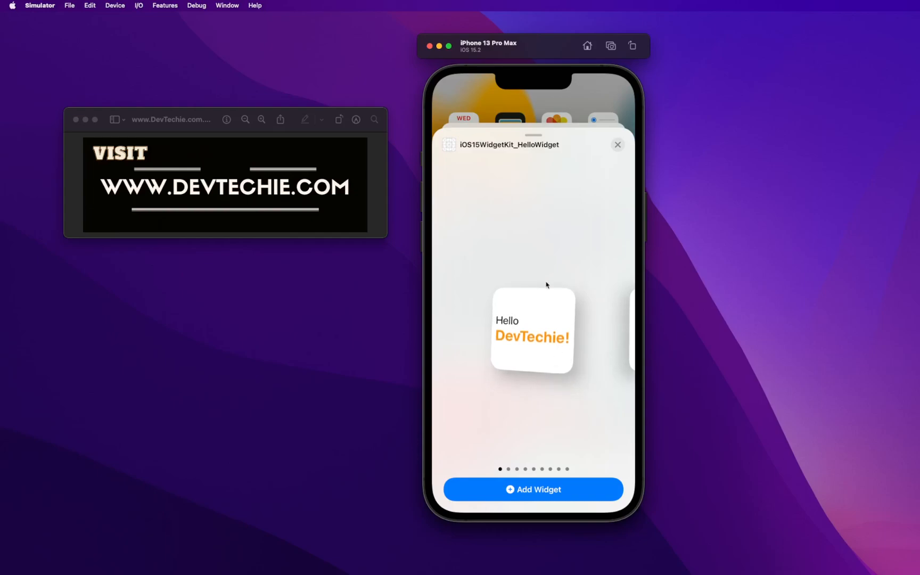
mouse_move(542, 365)
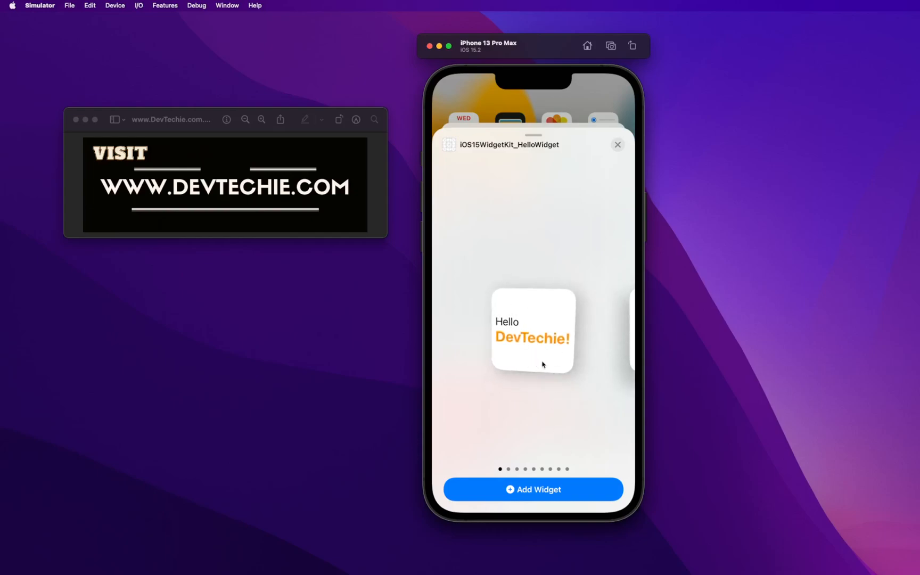
mouse_move(501, 148)
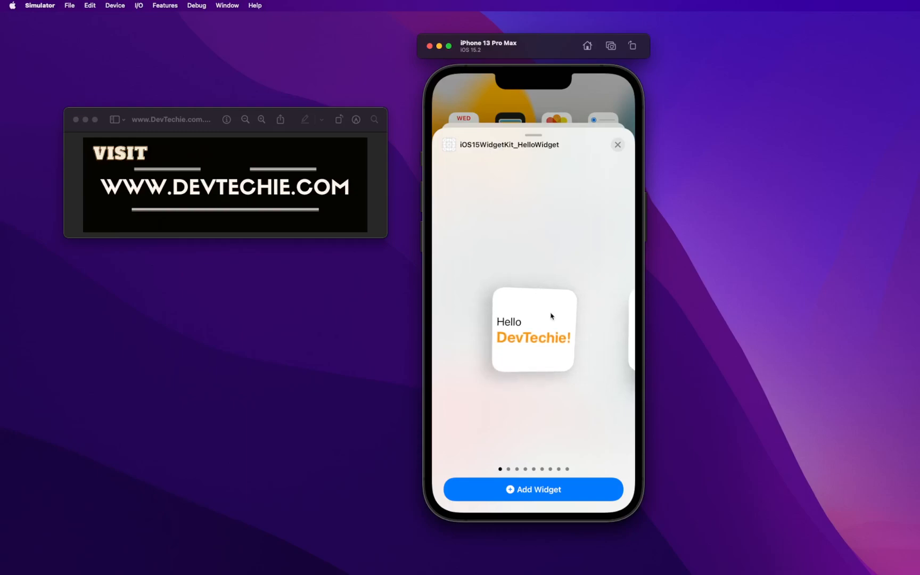
mouse_move(556, 369)
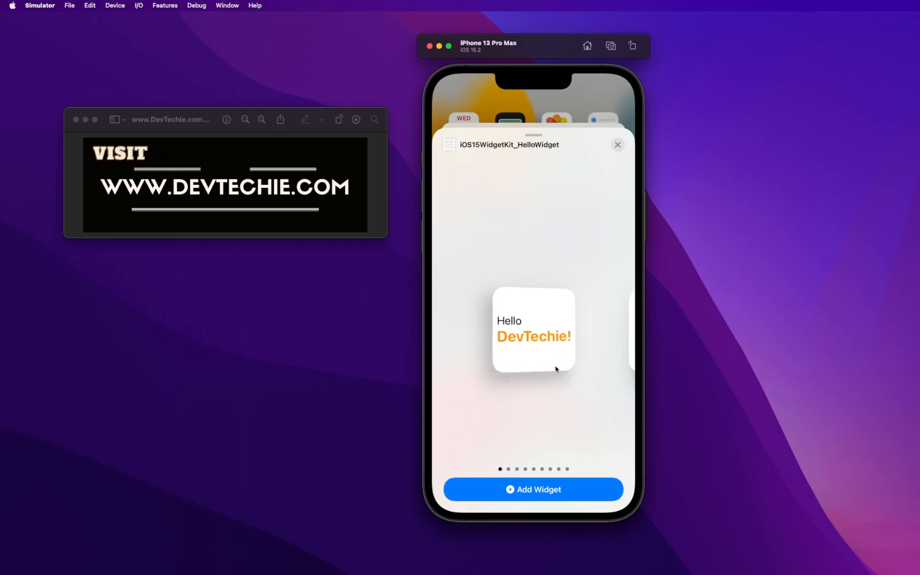
mouse_move(558, 383)
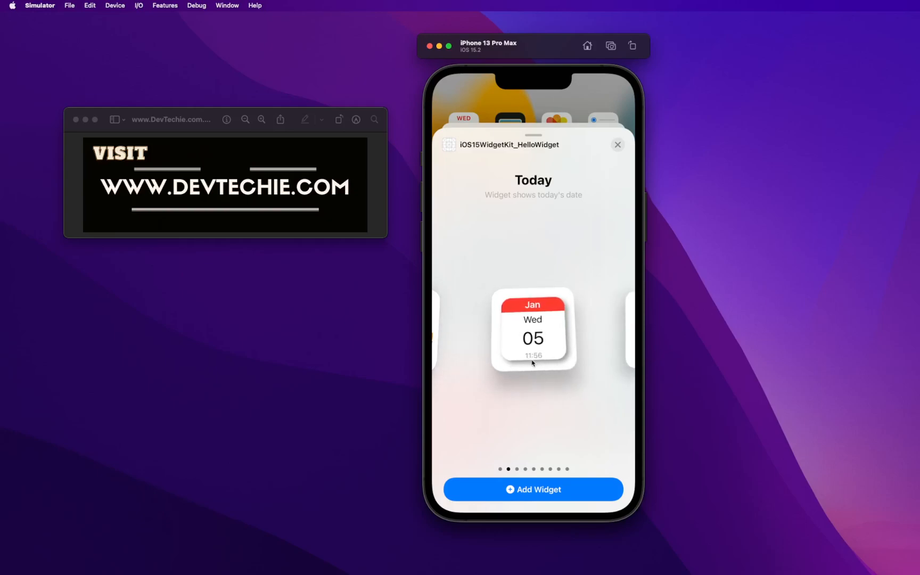
mouse_move(562, 386)
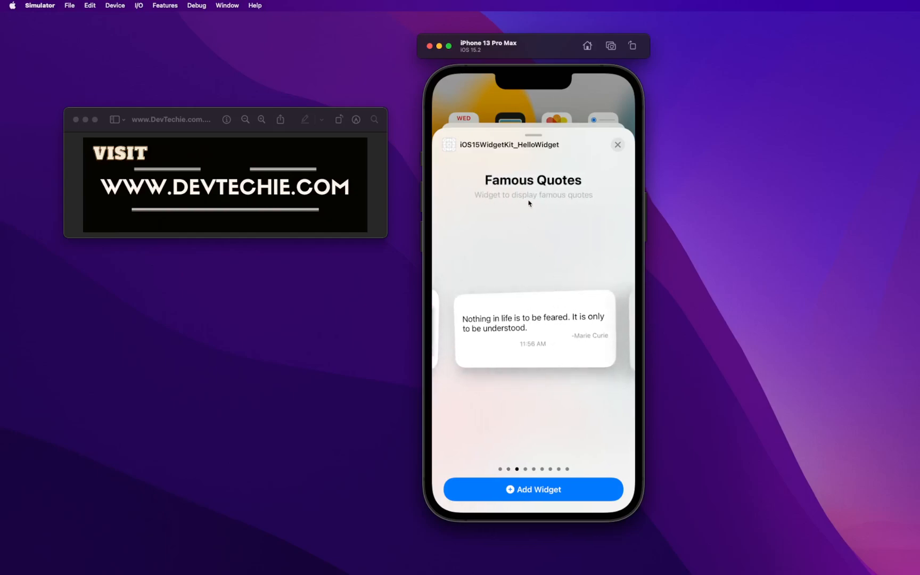
mouse_move(551, 423)
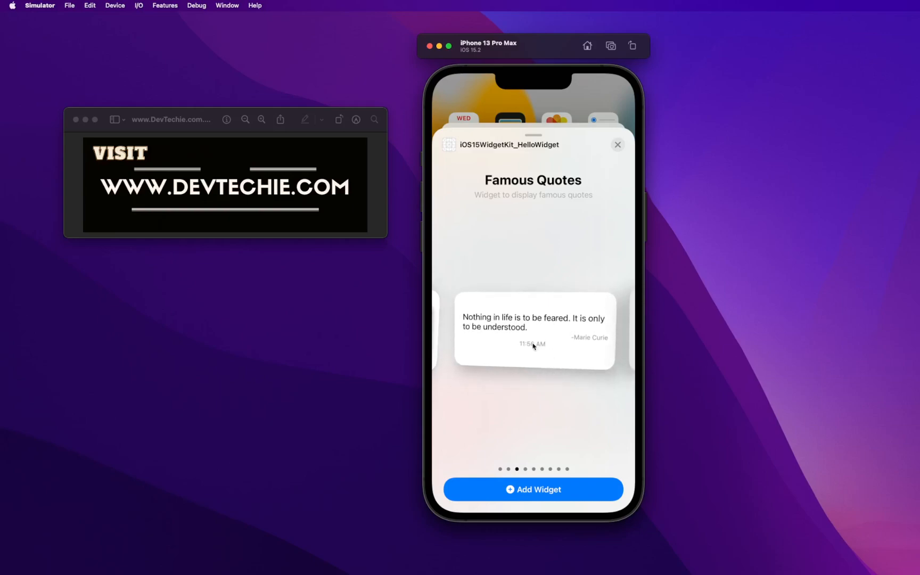
mouse_move(552, 385)
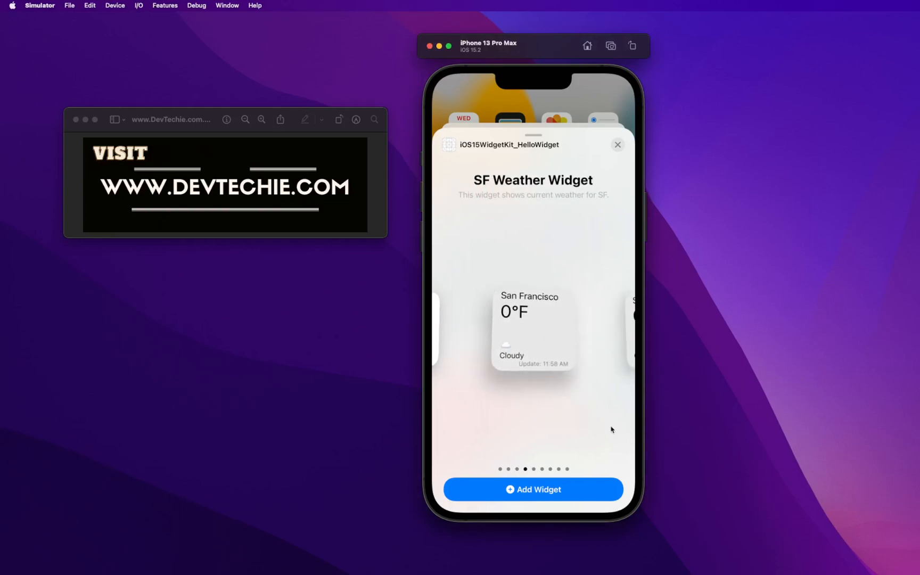
mouse_move(557, 332)
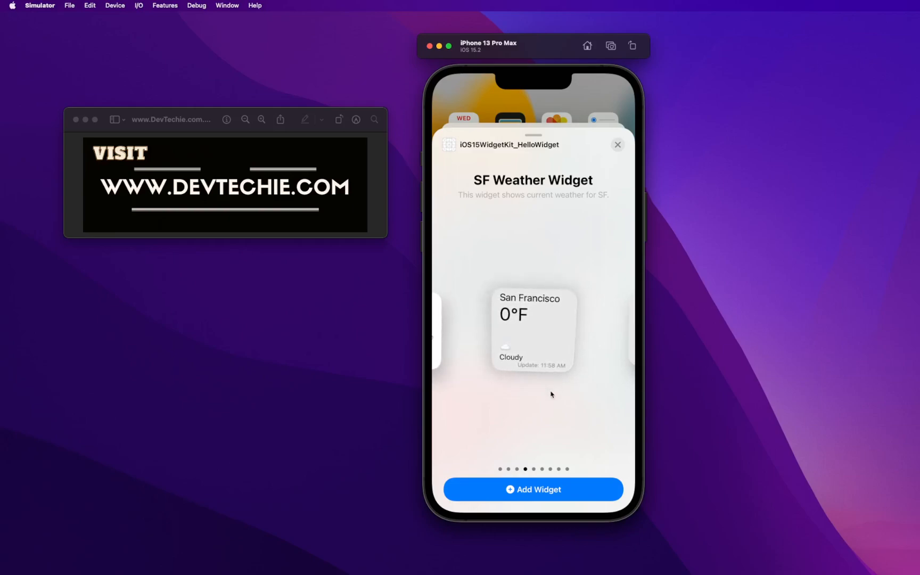
mouse_move(548, 404)
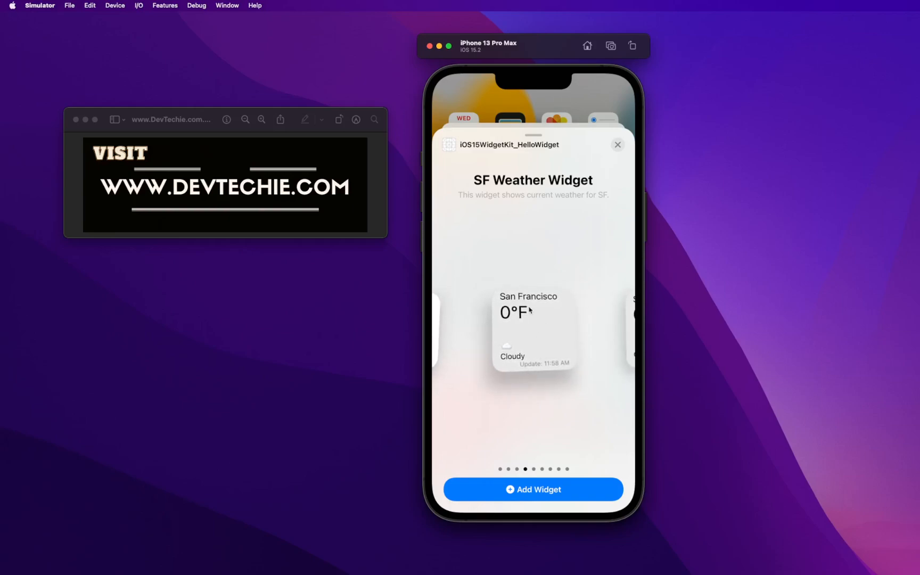
mouse_move(573, 334)
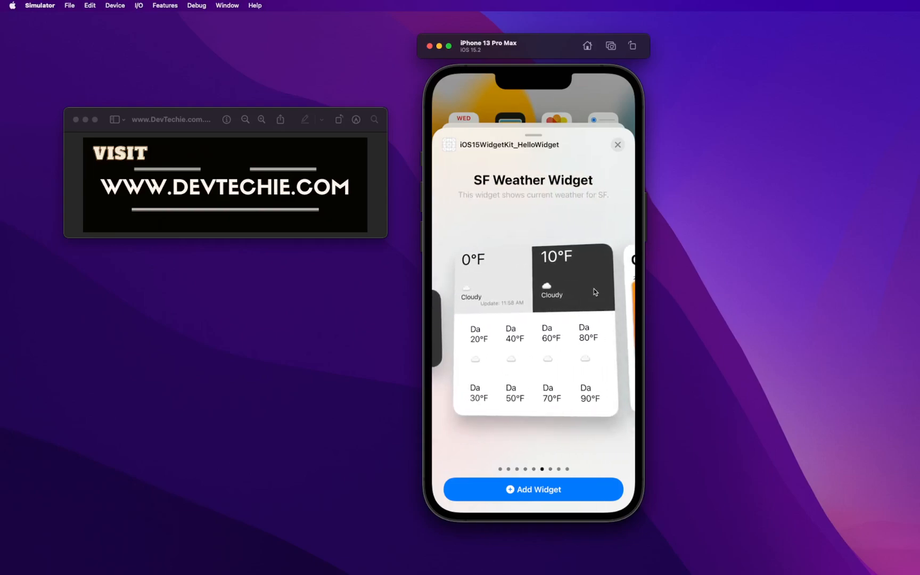
mouse_move(534, 340)
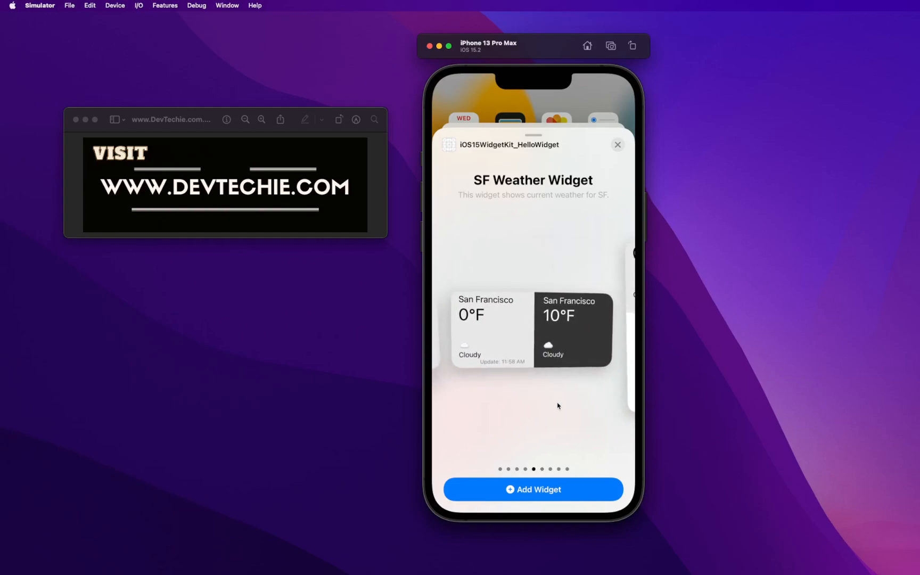
mouse_move(573, 405)
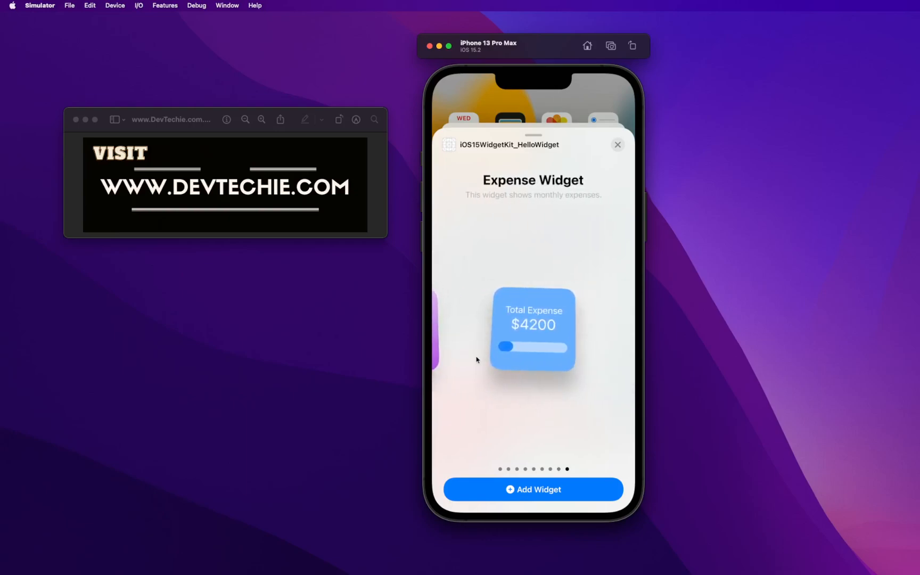
mouse_move(555, 329)
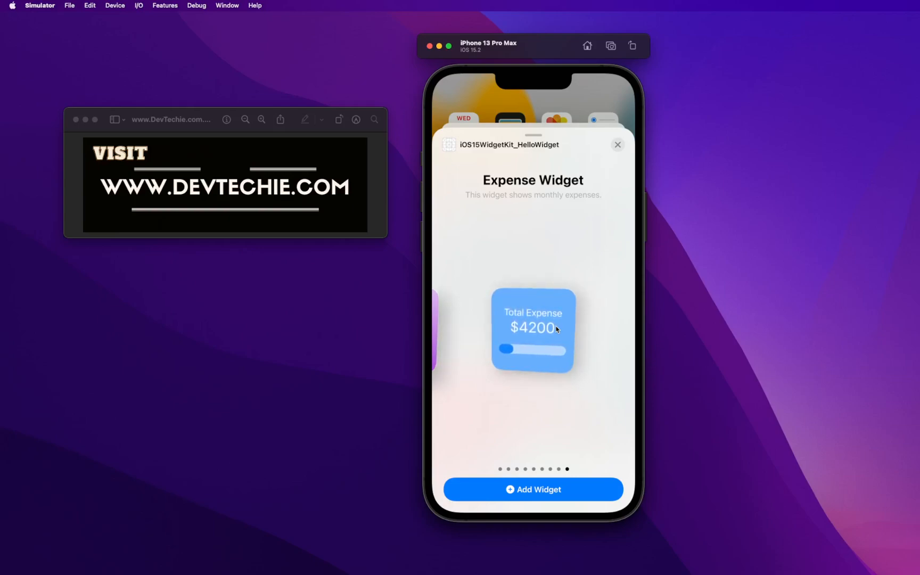
mouse_move(548, 540)
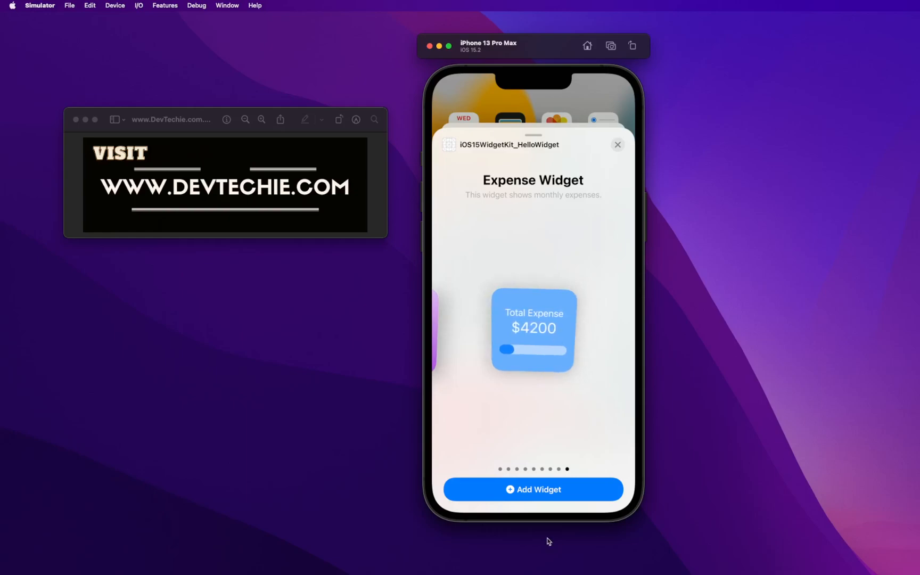
- Place the Expense widget on the home screen and set its category to Food Expenses ($600)
click(532, 490)
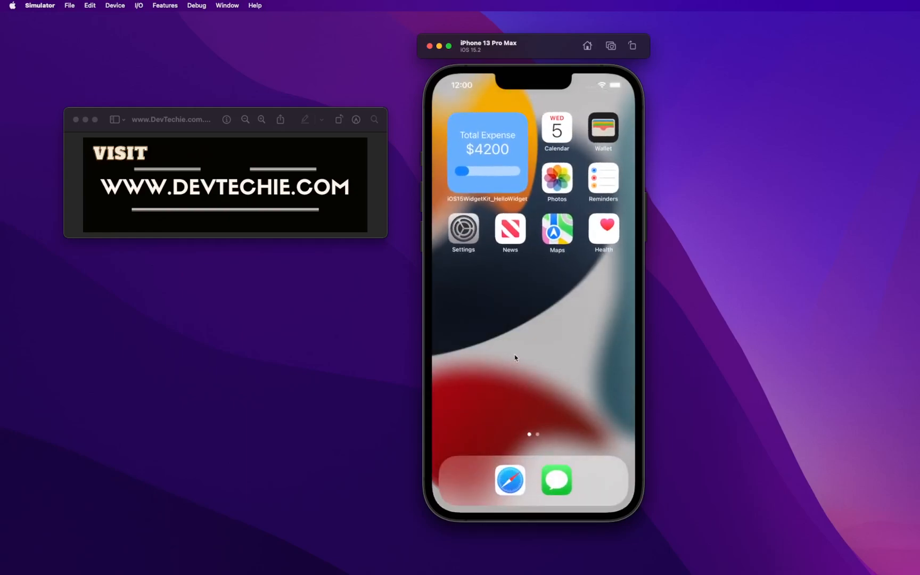
right_click(486, 152)
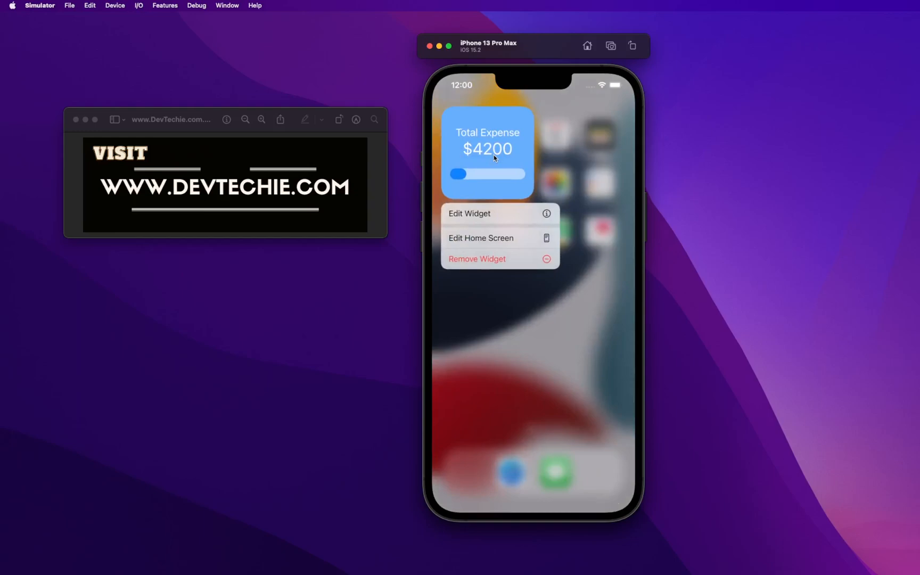
mouse_move(480, 125)
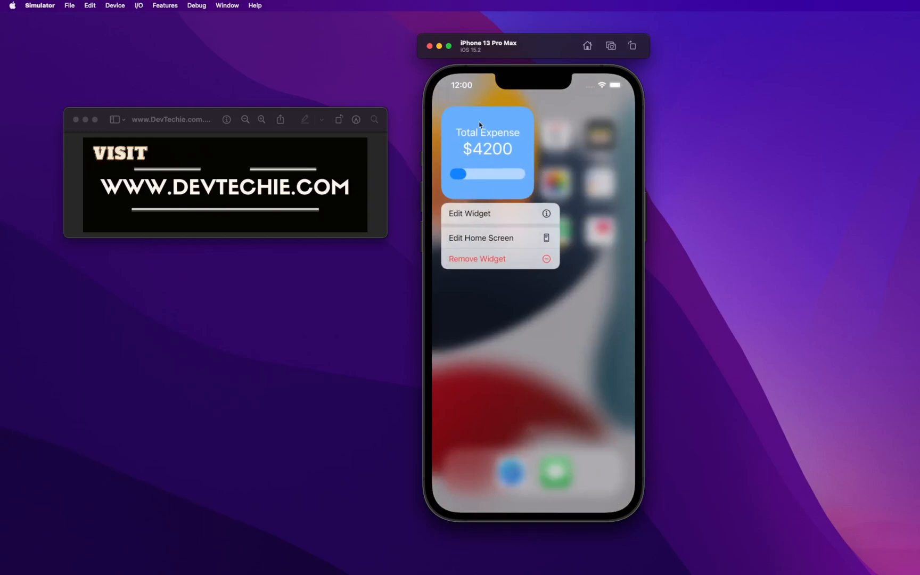
mouse_move(491, 219)
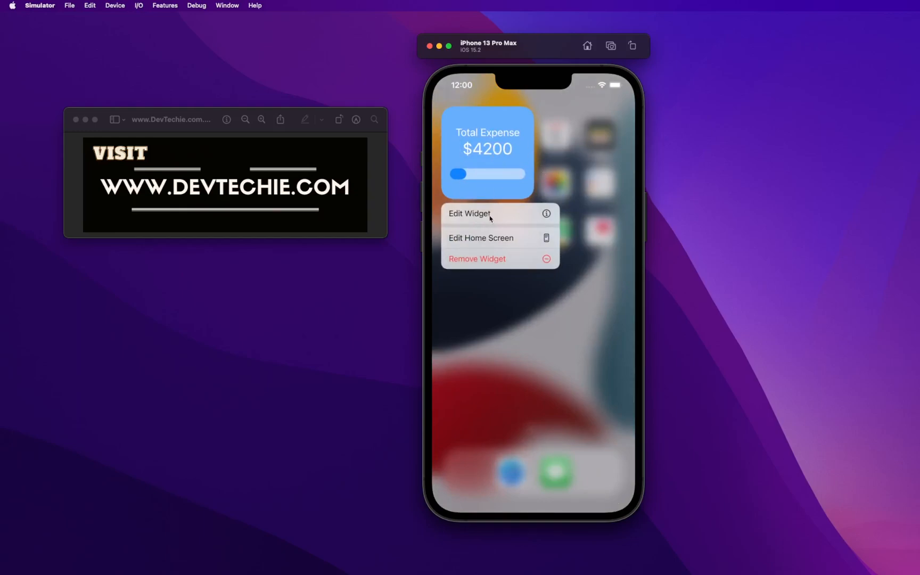
click(468, 213)
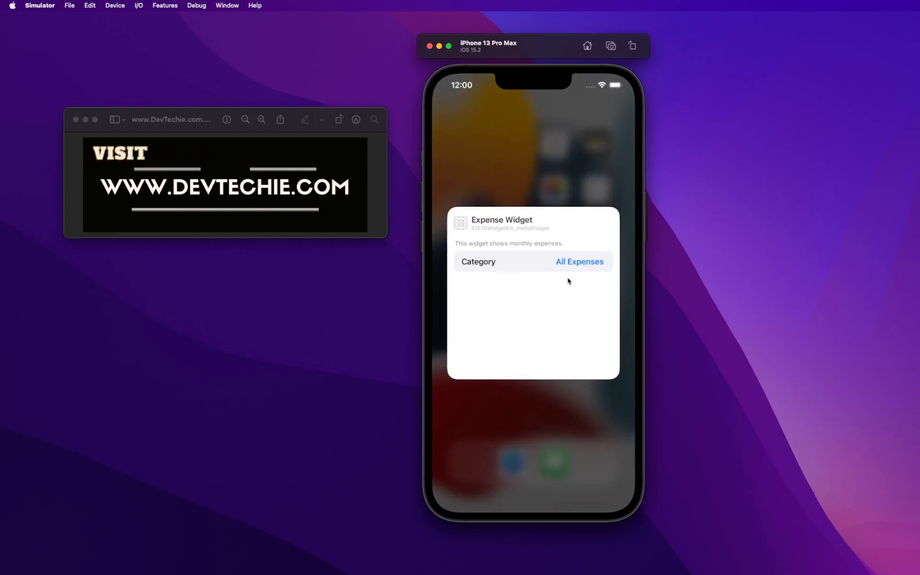
click(578, 260)
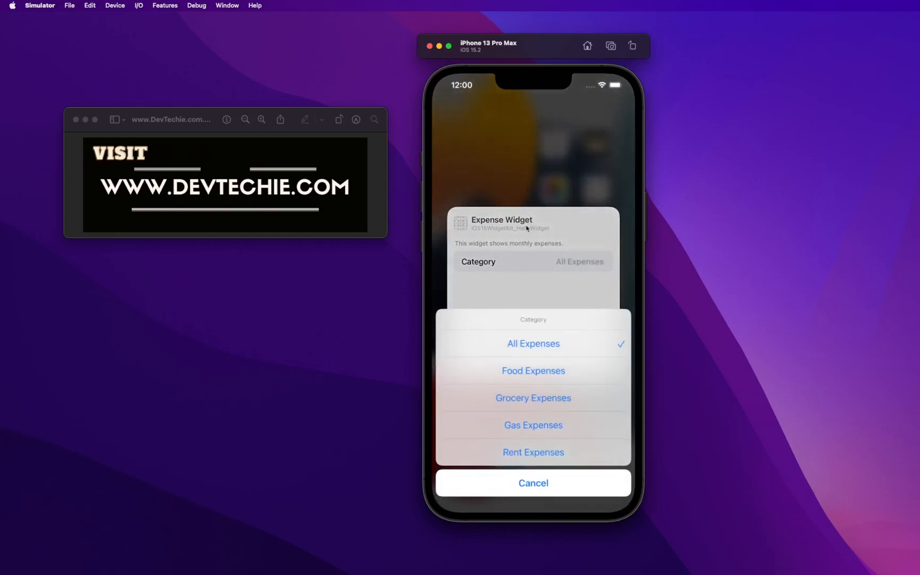
click(533, 343)
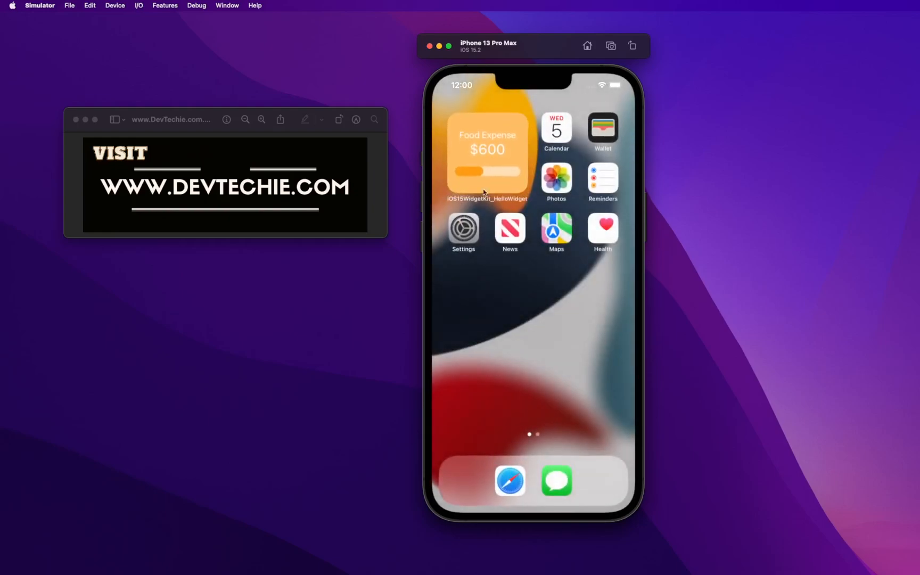
mouse_move(505, 320)
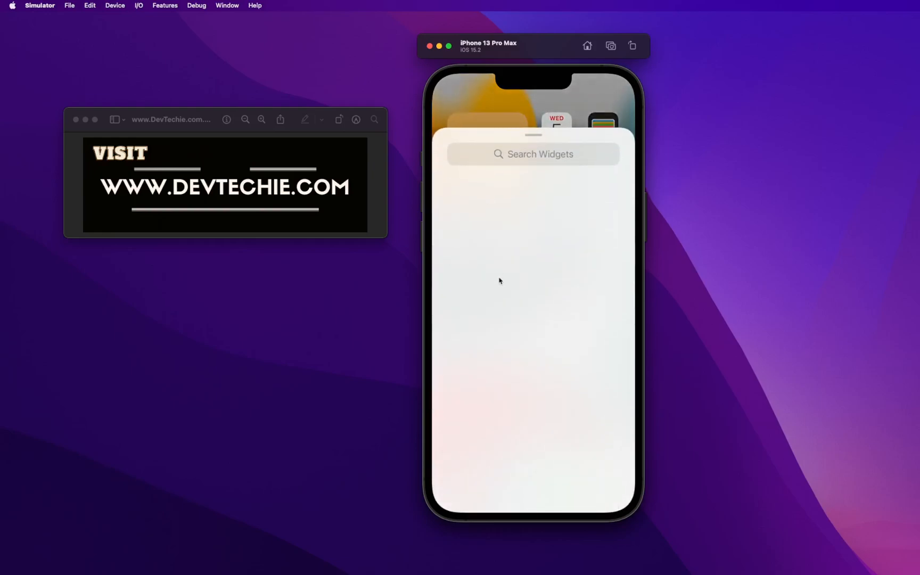
- Search 'Hel', open iOS15WidgetKit_HelloWidget and add a second Expense widget to the home screen
text(G)
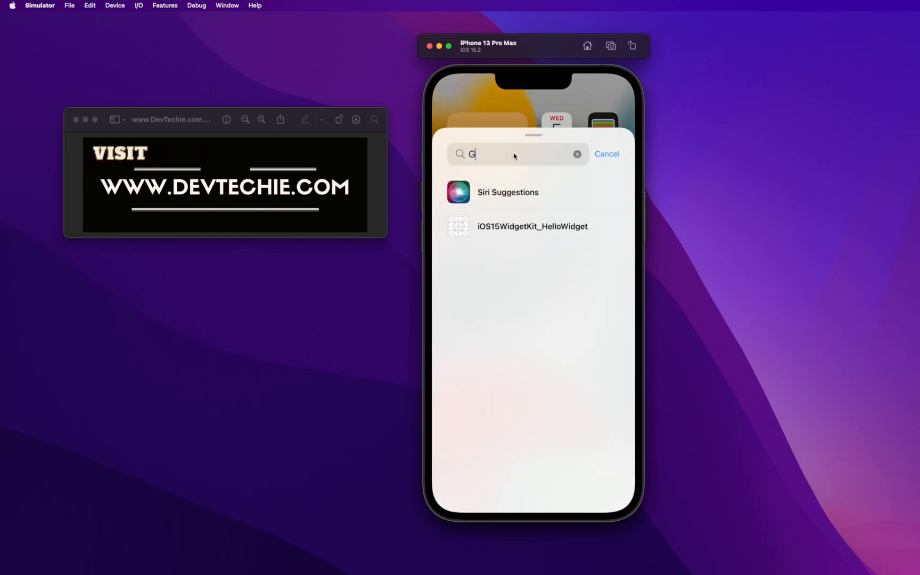
text(Hel)
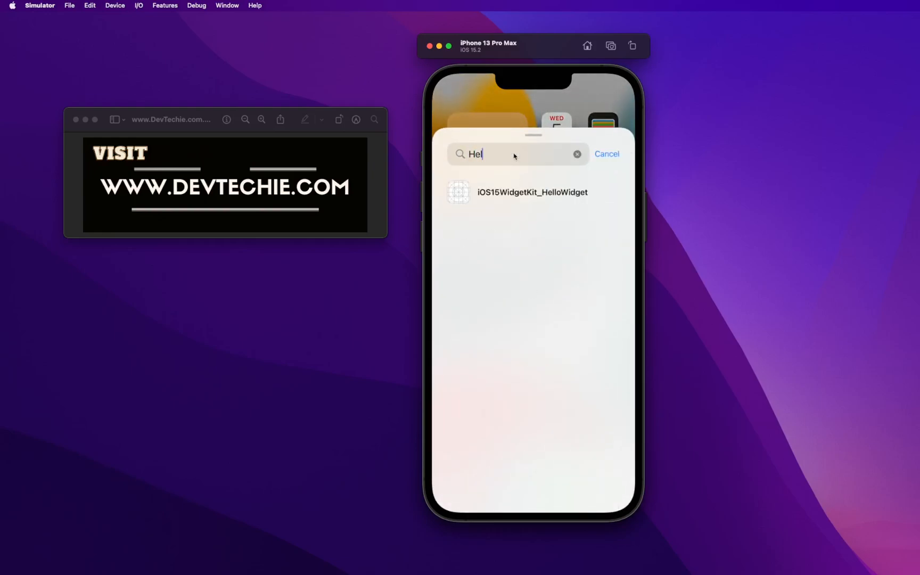
click(531, 191)
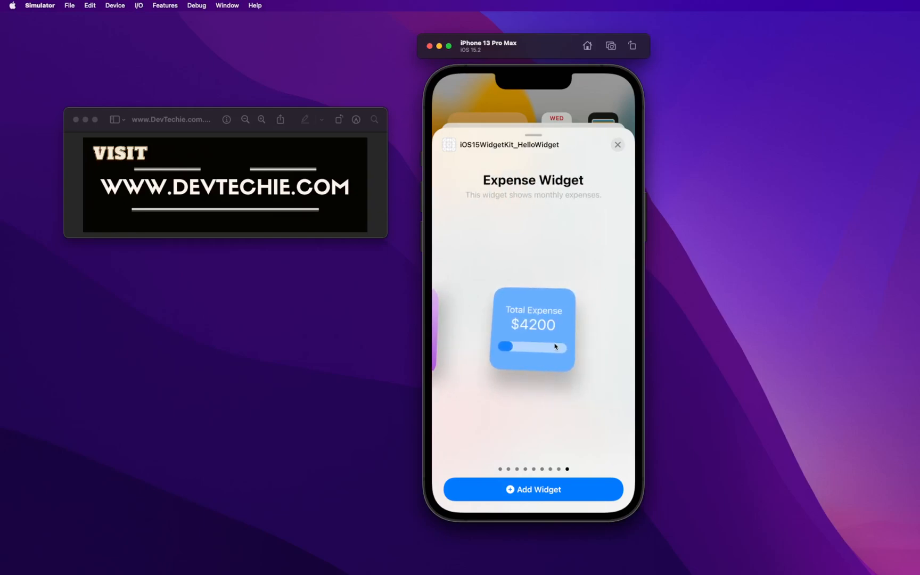
click(534, 488)
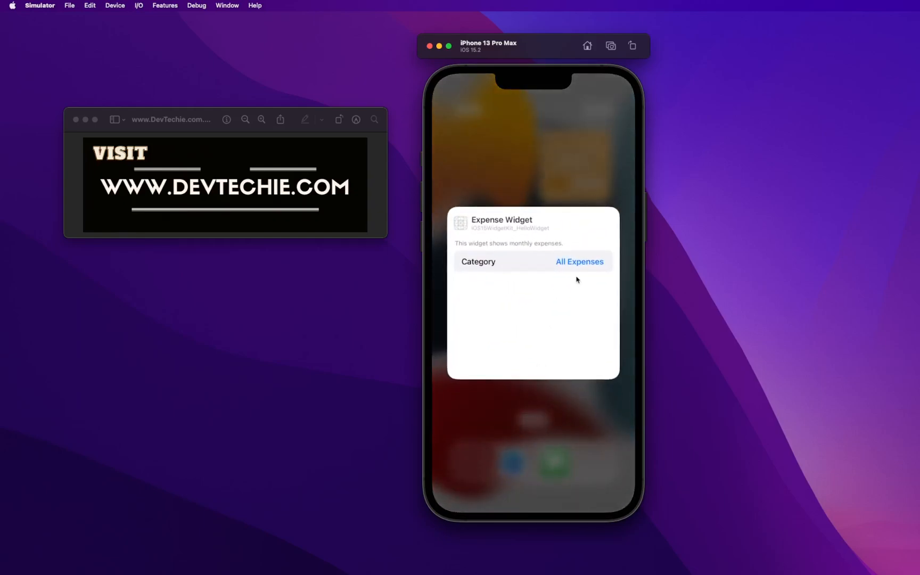
- Set the new widget's category to Rent Expenses ($2200) and finish editing
click(579, 261)
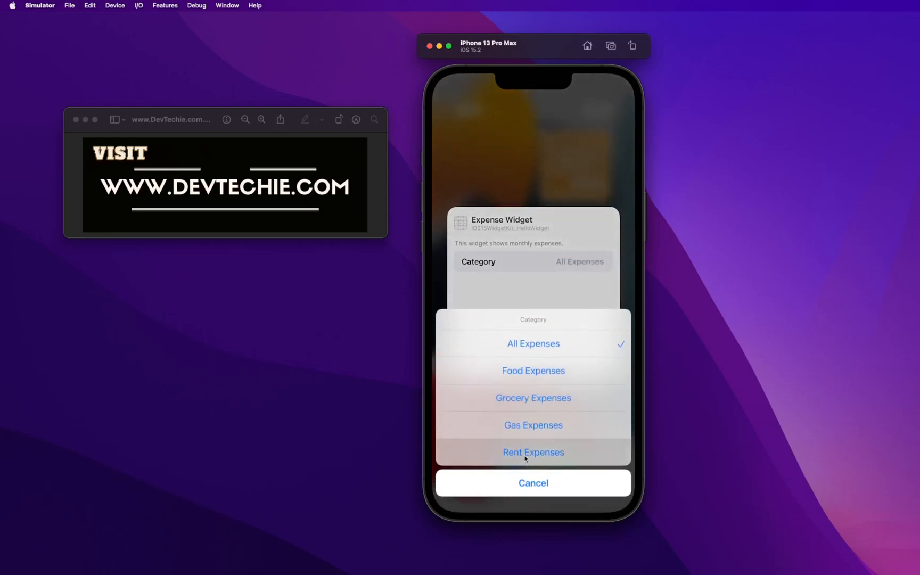
click(532, 483)
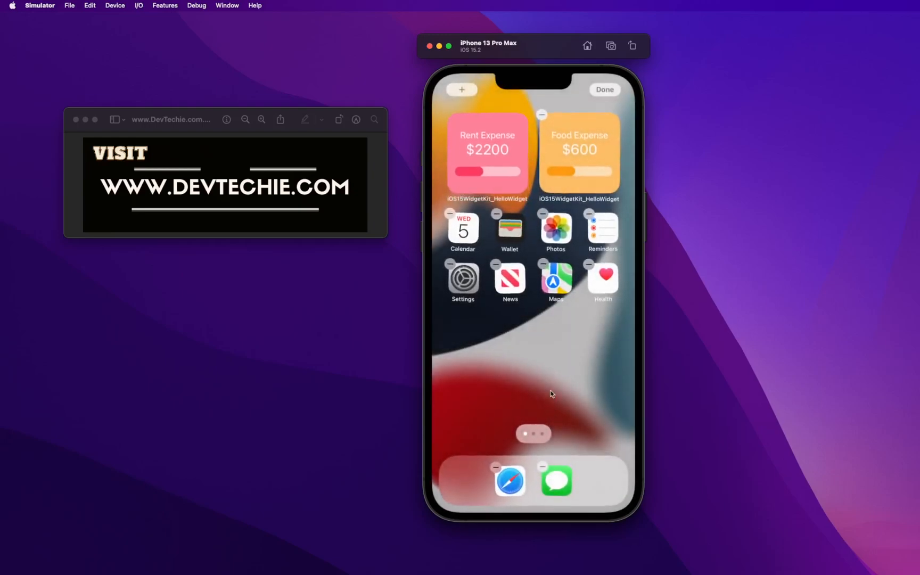
click(604, 89)
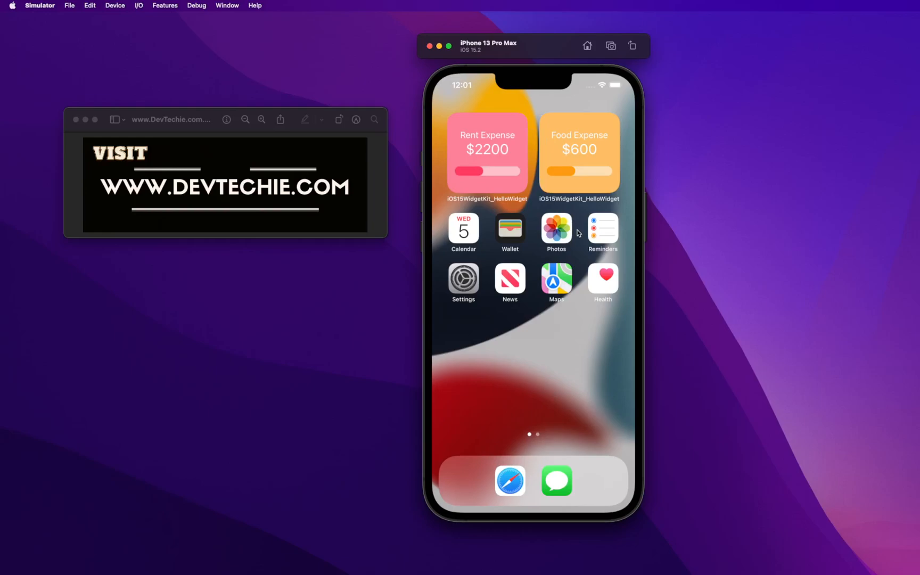
mouse_move(543, 249)
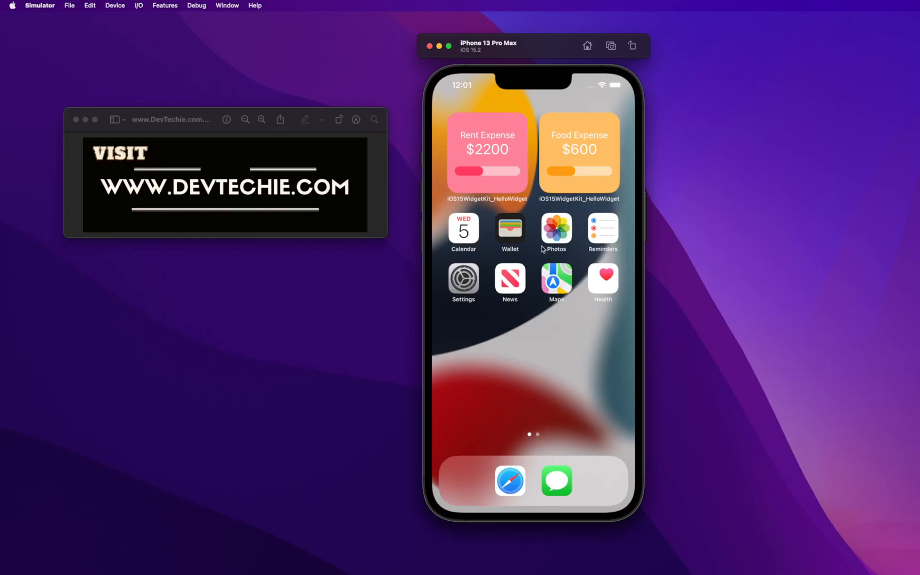
mouse_move(519, 152)
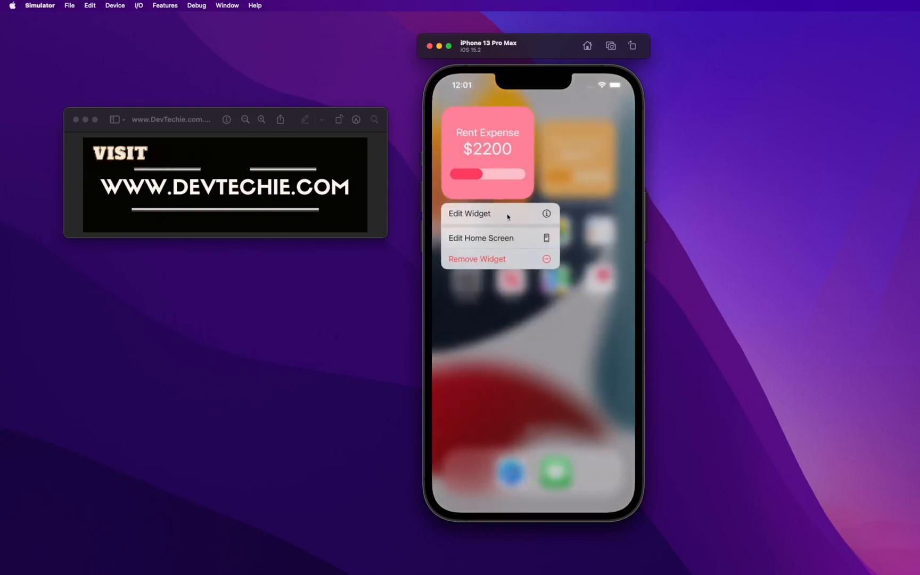
click(505, 357)
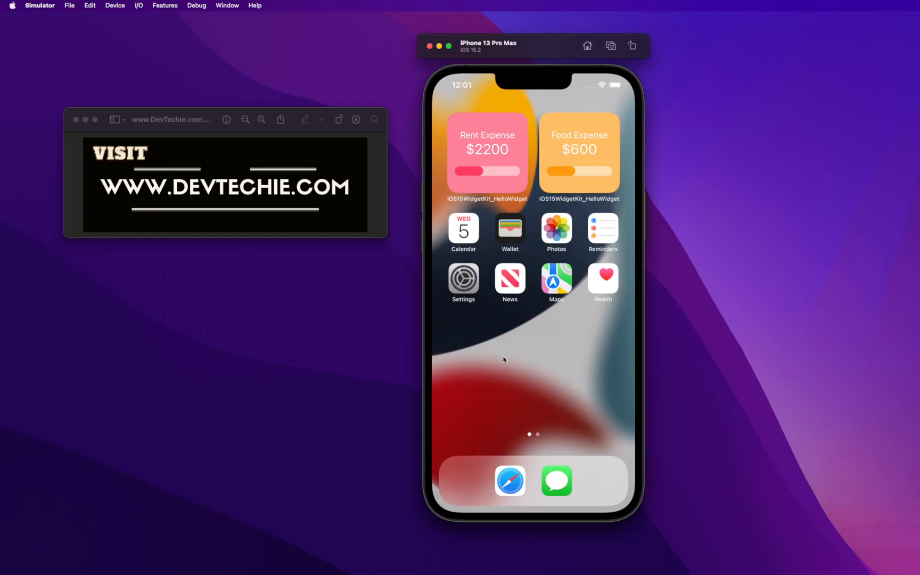
mouse_move(162, 200)
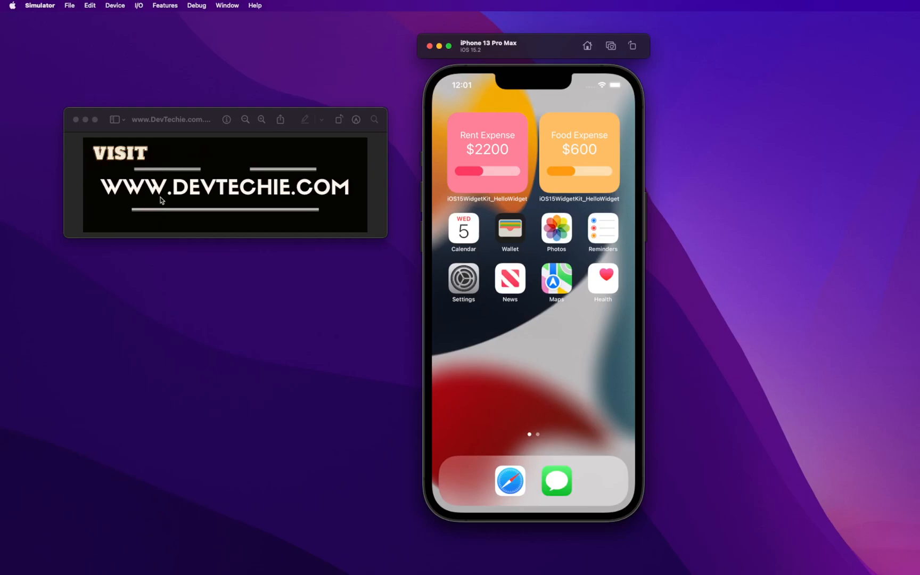
mouse_move(337, 301)
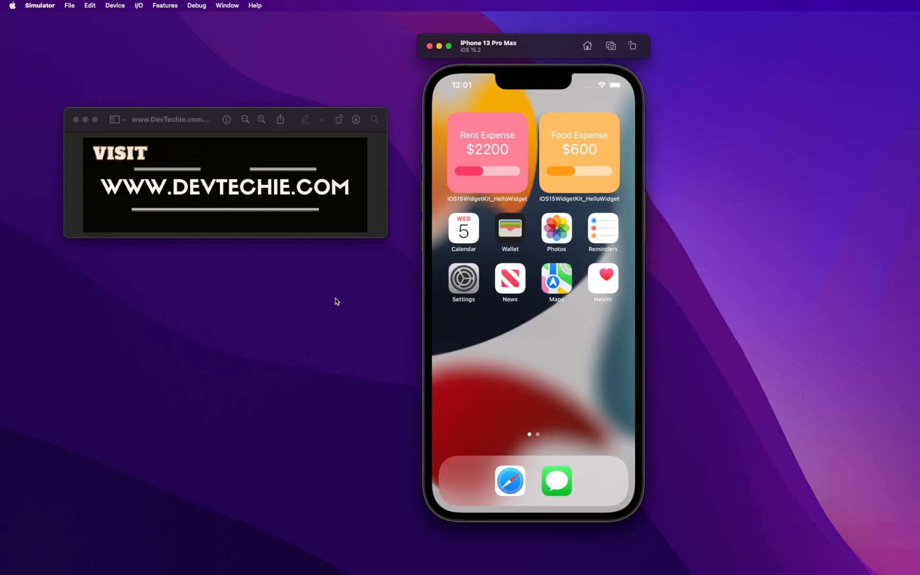
mouse_move(309, 430)
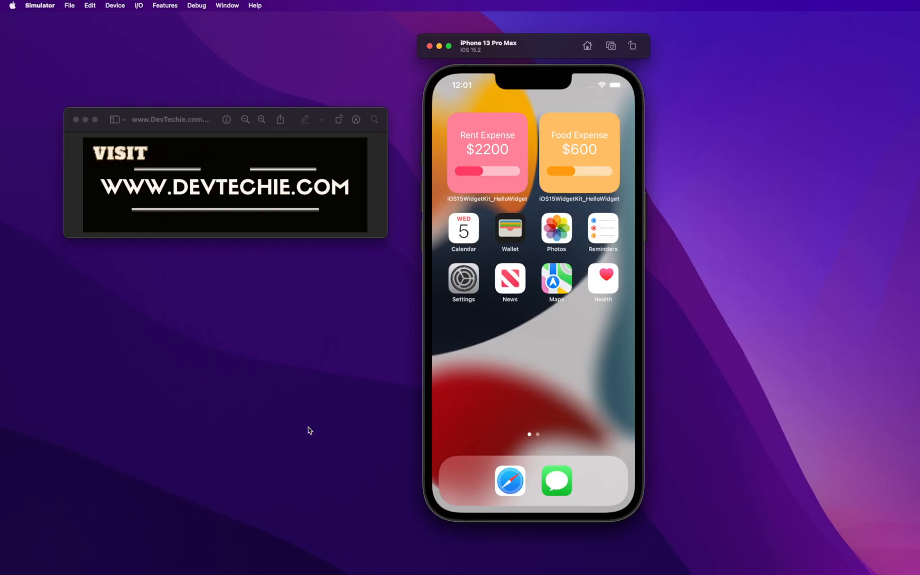